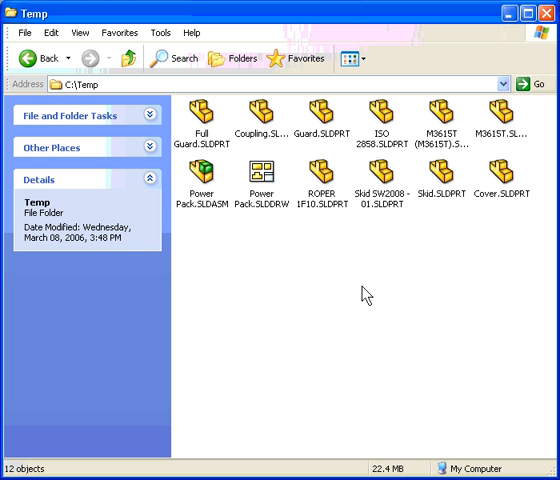
mouse_move(200, 177)
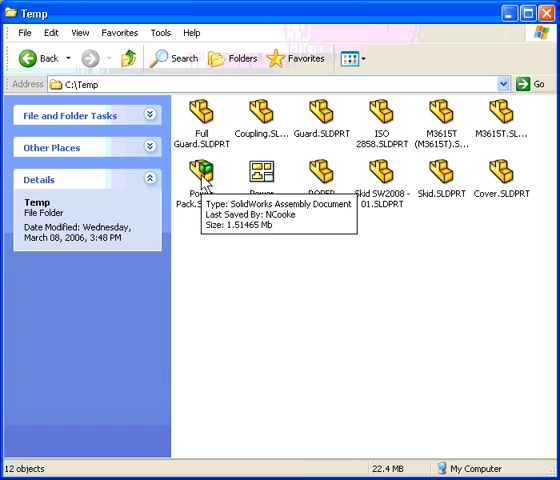
- Show the SolidWorks shortcut-menu commands for Power Pack.SLDASM in C:\Temp
right_click(195, 185)
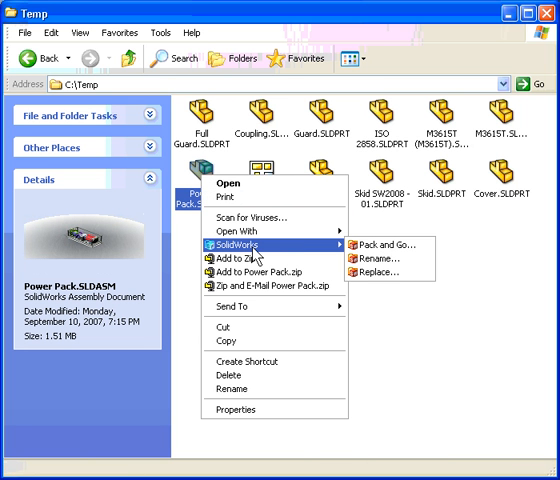
mouse_move(258, 256)
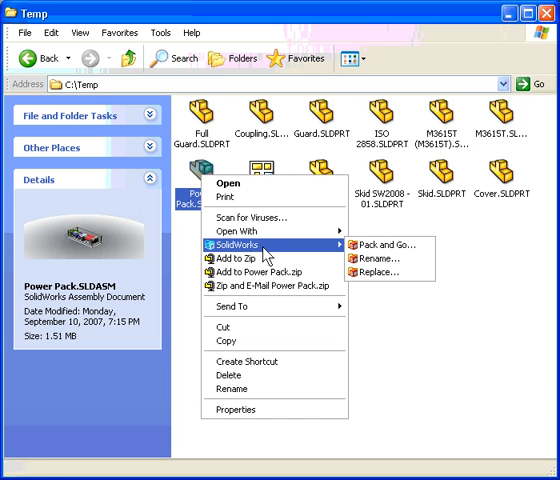
mouse_move(380, 272)
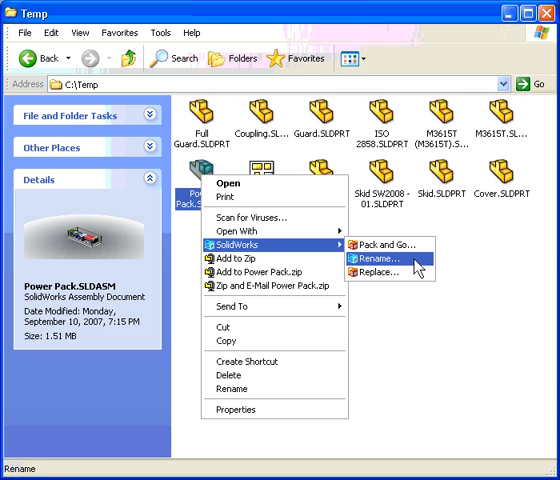
mouse_move(385, 287)
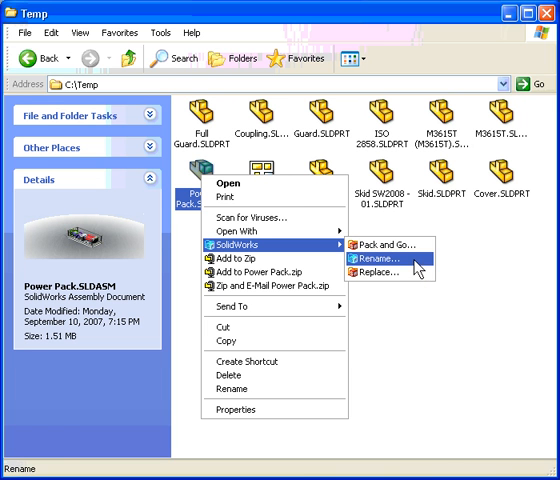
- Rename the assembly to Power Pack1.SLDASM with Update where used kept checked
left_click(366, 260)
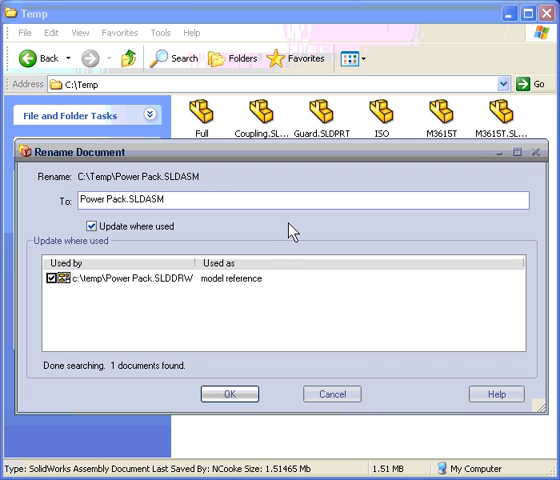
mouse_move(178, 293)
type("1")
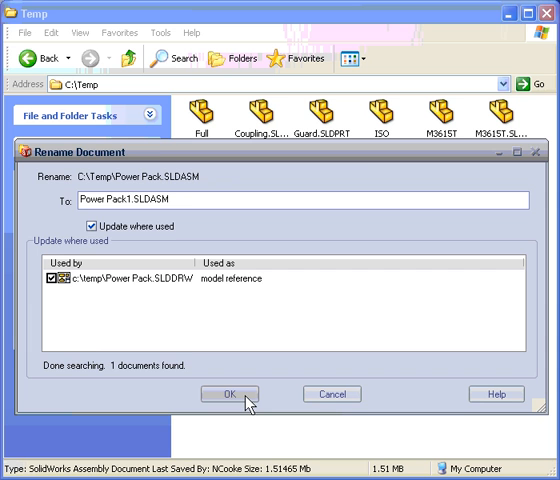
left_click(231, 393)
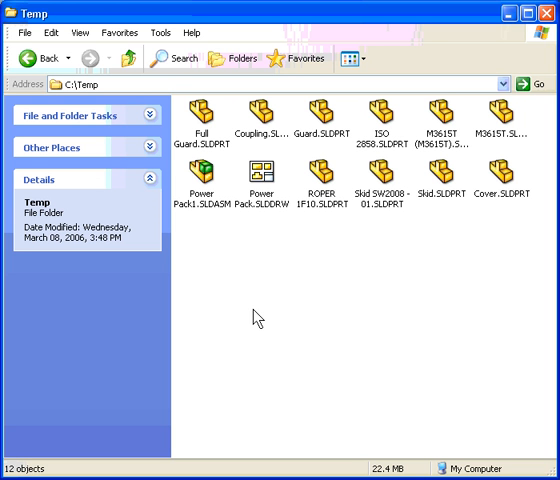
mouse_move(335, 118)
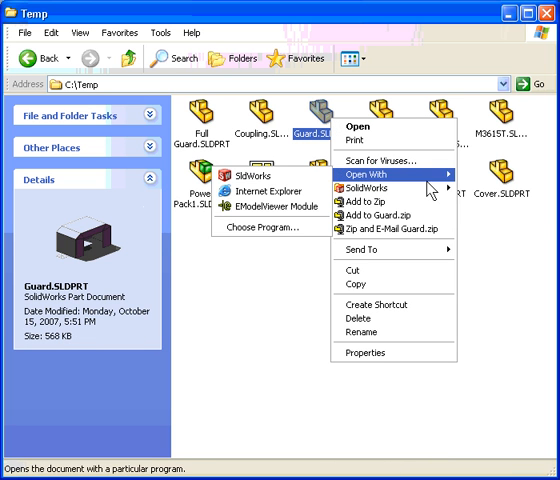
mouse_move(360, 188)
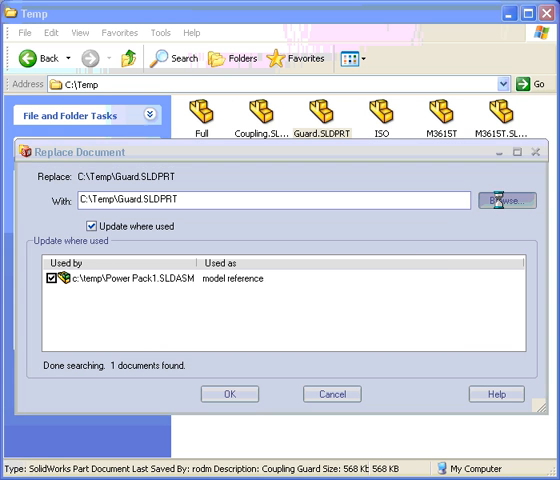
left_click(523, 208)
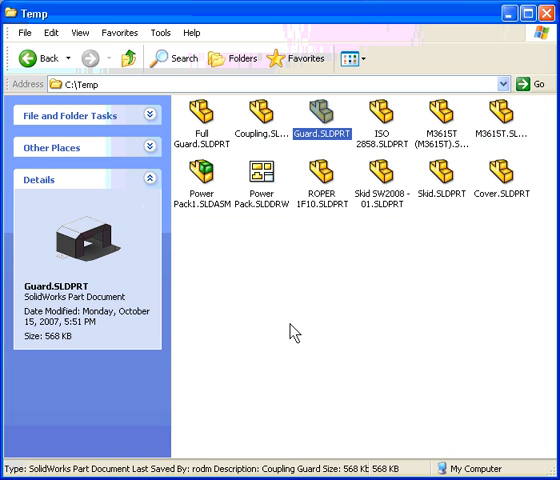
left_click(290, 330)
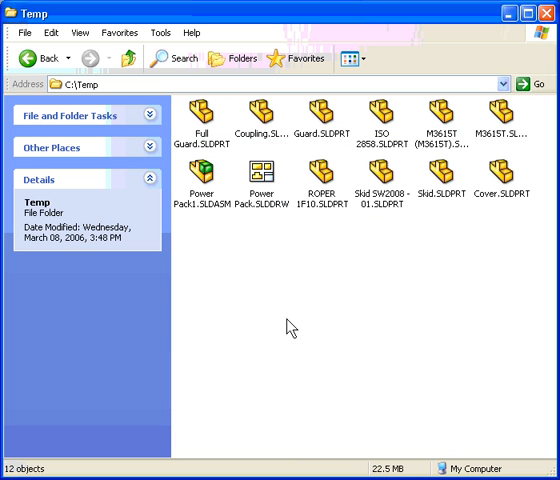
mouse_move(255, 262)
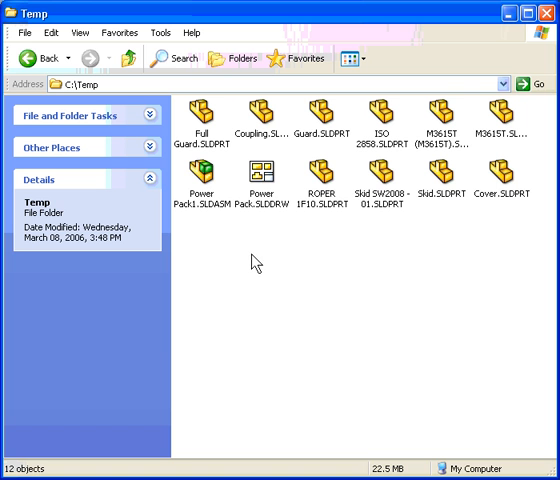
right_click(198, 188)
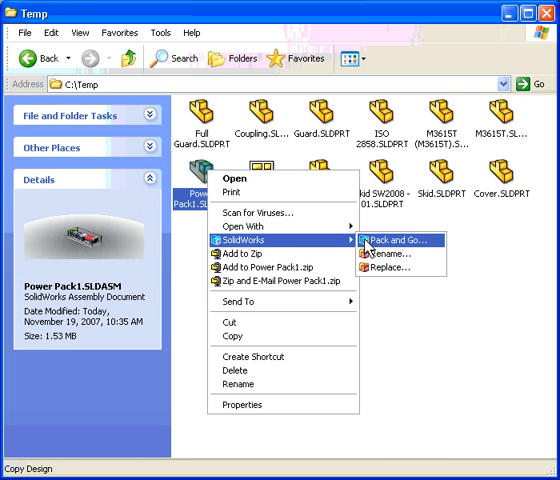
left_click(407, 240)
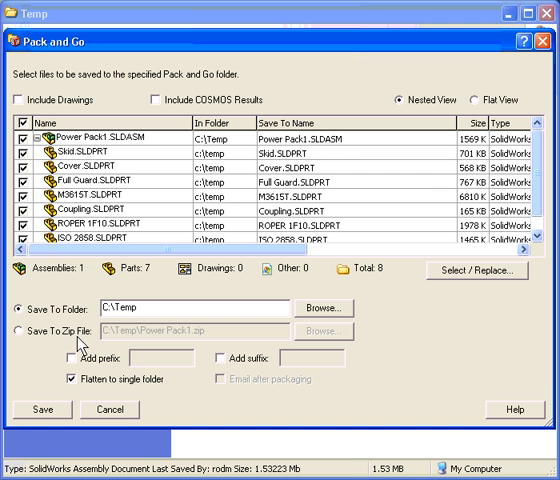
mouse_move(192, 203)
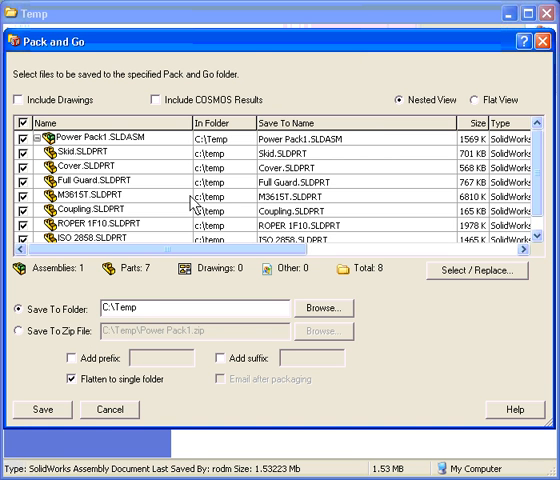
mouse_move(110, 417)
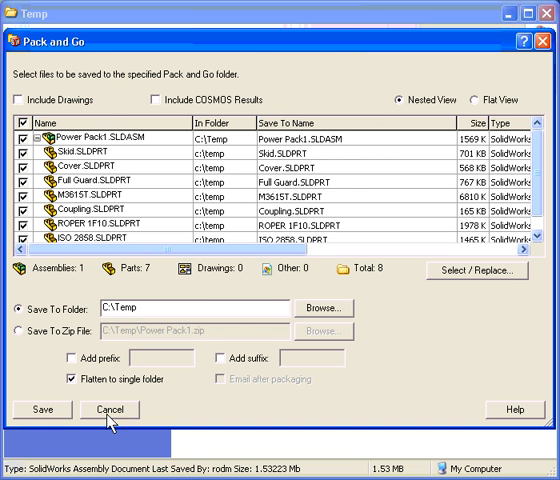
left_click(40, 409)
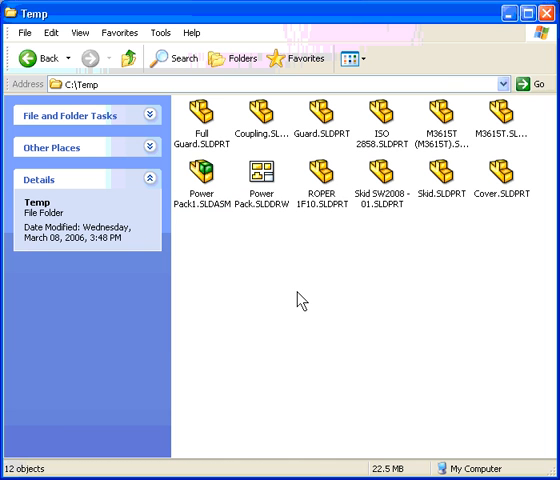